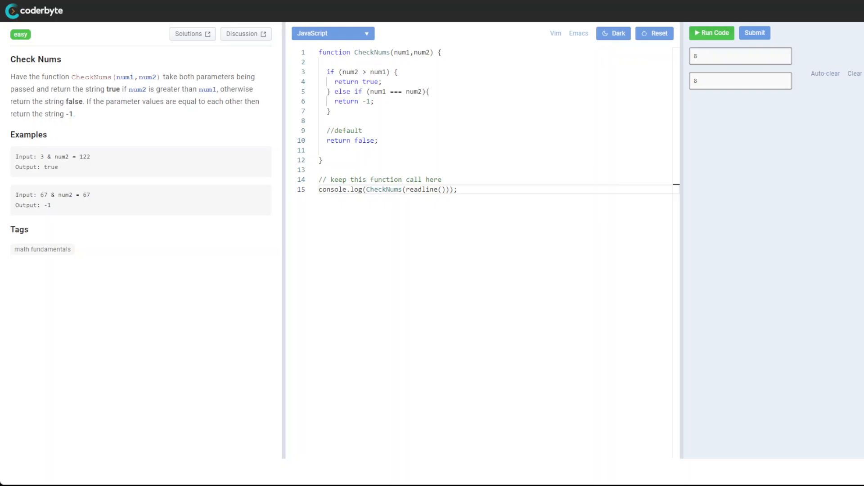
Run the Check Nums solution with inputs 3 and 122 to get true
{"action": "left_click_drag", "start_coordinate": [31, 76], "coordinate": [77, 77]}
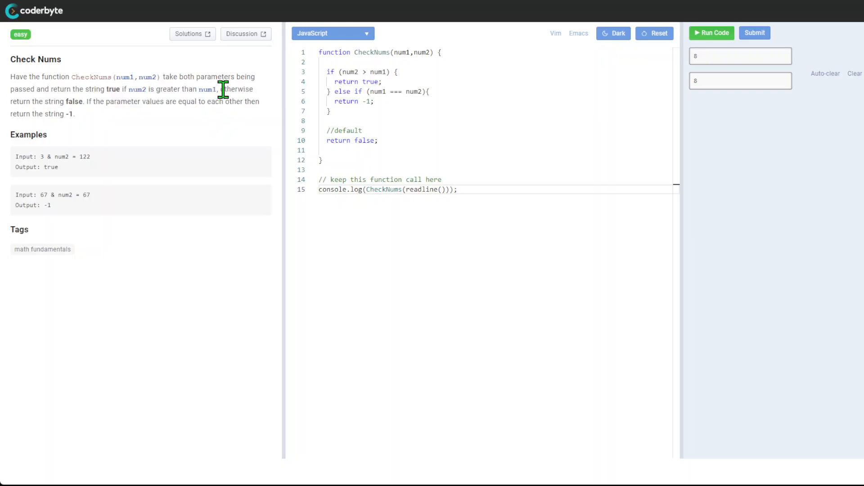
{"action": "left_click_drag", "start_coordinate": [220, 89], "coordinate": [82, 113]}
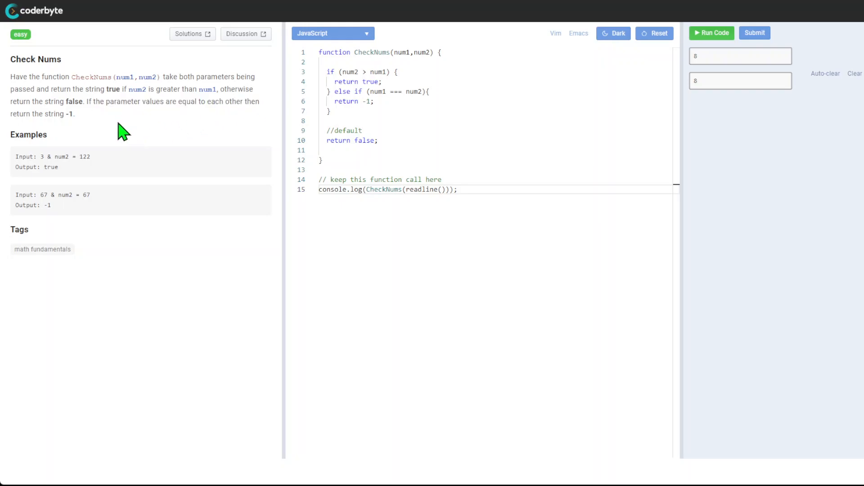
{"action": "mouse_move", "coordinate": [105, 171]}
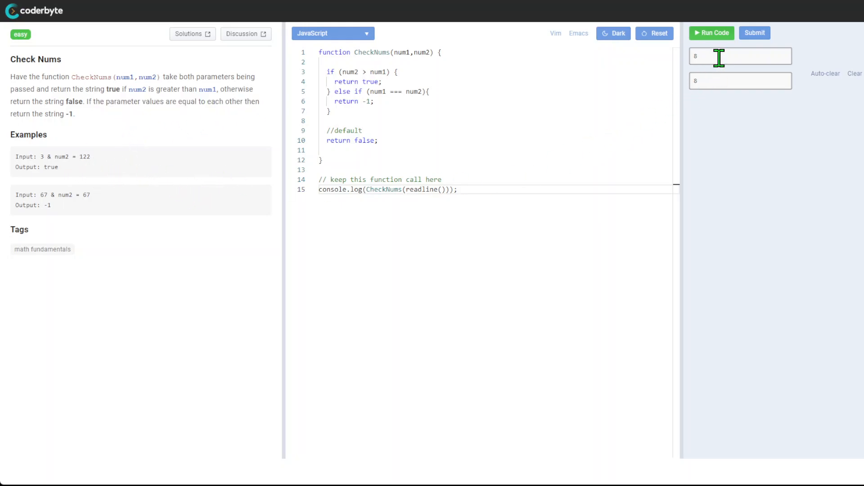
{"action": "type", "text": "3"}
{"action": "type", "text": "122"}
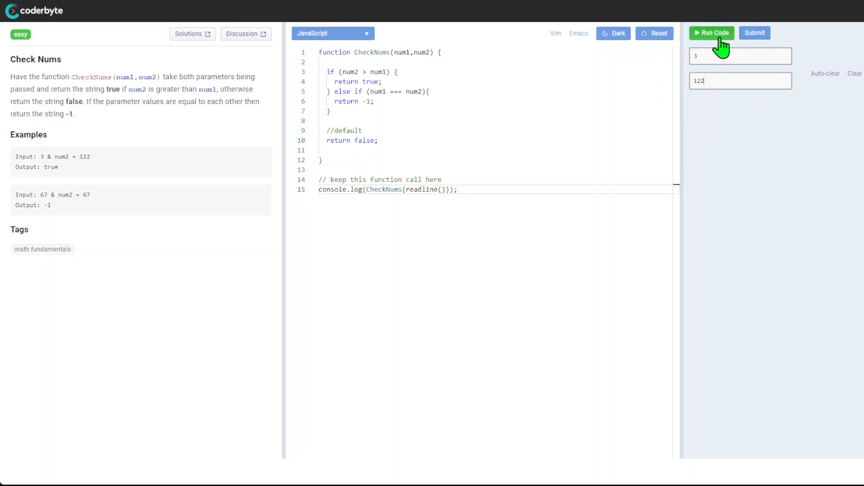
{"action": "left_click", "coordinate": [711, 32]}
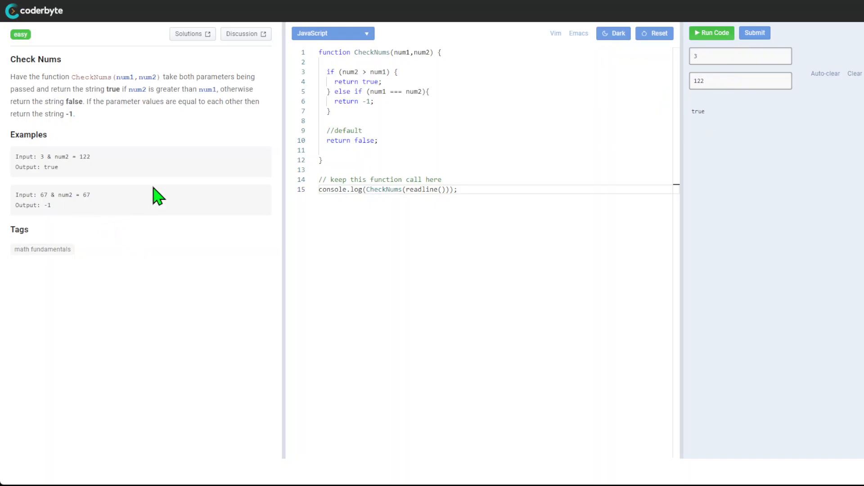
{"action": "mouse_move", "coordinate": [472, 110]}
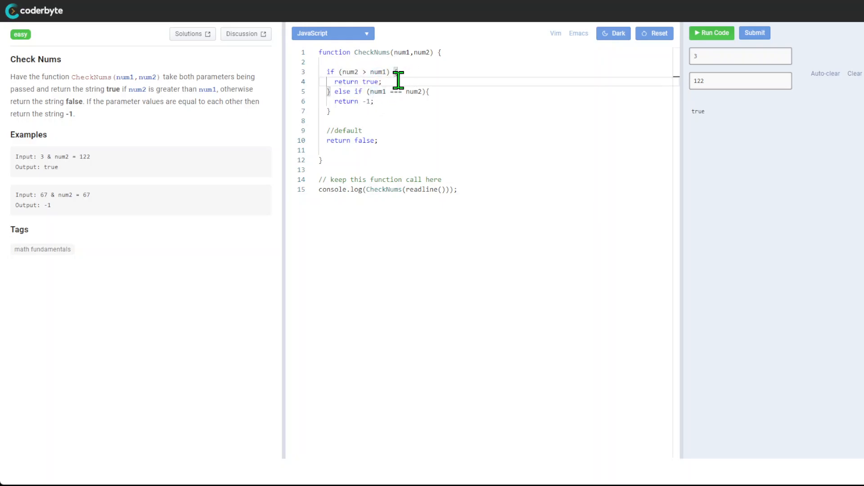
{"action": "left_click", "coordinate": [347, 140]}
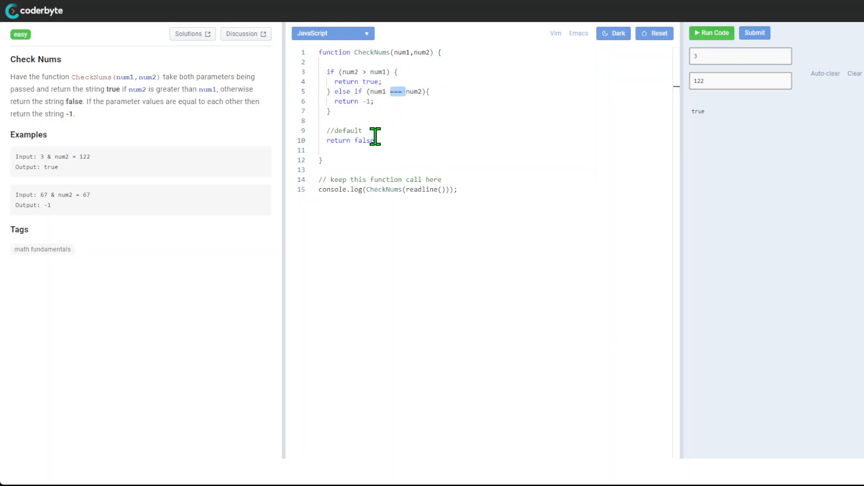
{"action": "mouse_move", "coordinate": [414, 104]}
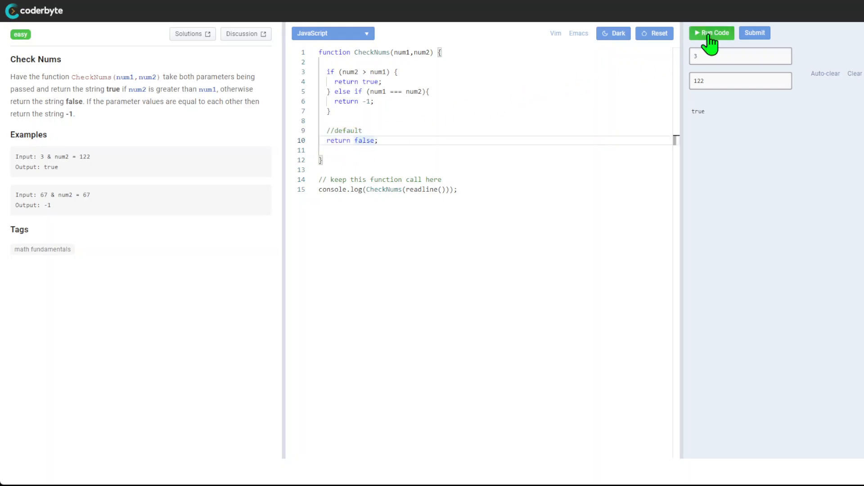
{"action": "left_click", "coordinate": [754, 32]}
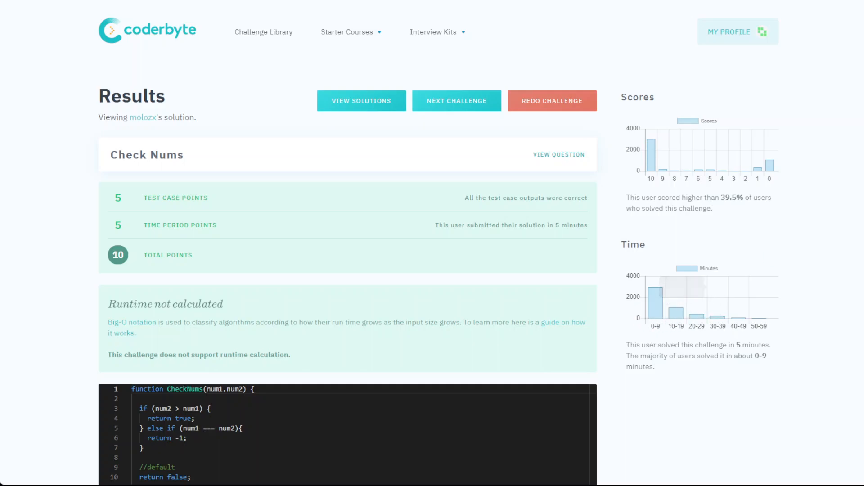
{"action": "mouse_move", "coordinate": [174, 180]}
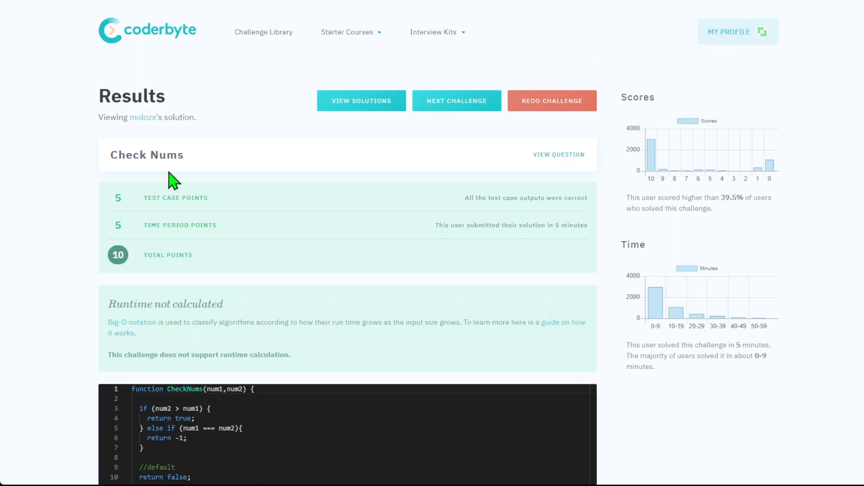
Highlight the Check Nums challenge name and scroll down to the submitted code
{"action": "double_click", "coordinate": [147, 155]}
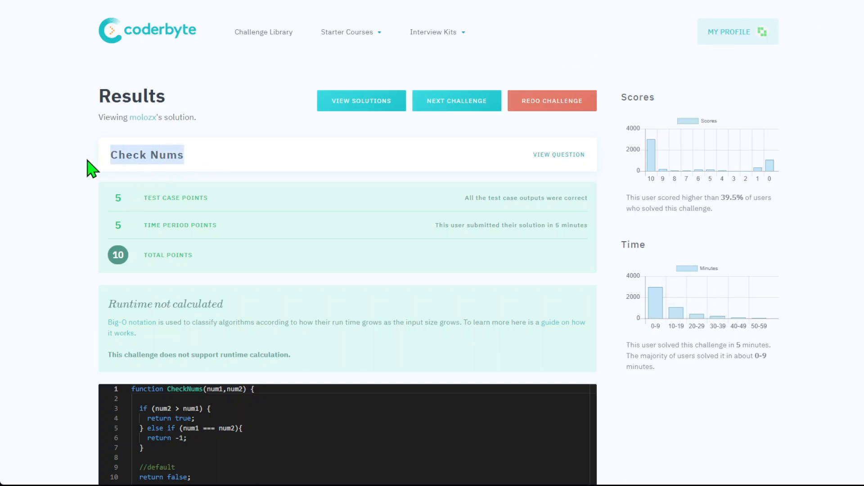
{"action": "scroll", "scroll_direction": "down", "scroll_amount": 3}
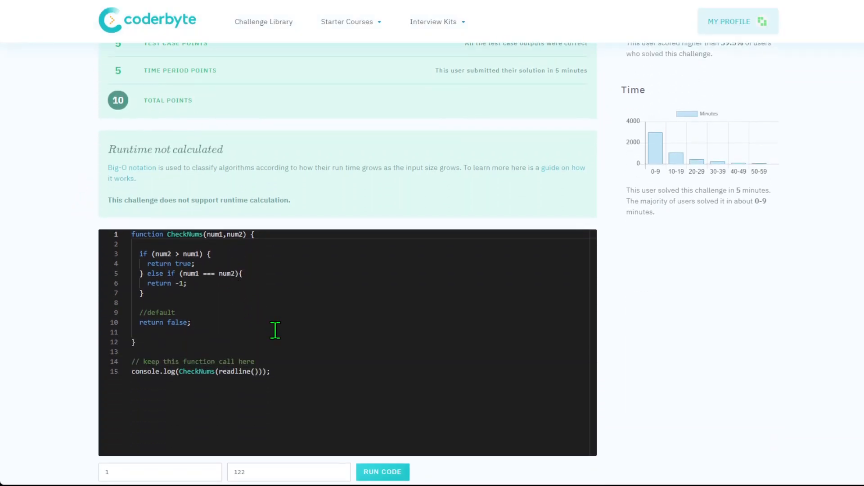
{"action": "mouse_move", "coordinate": [292, 330]}
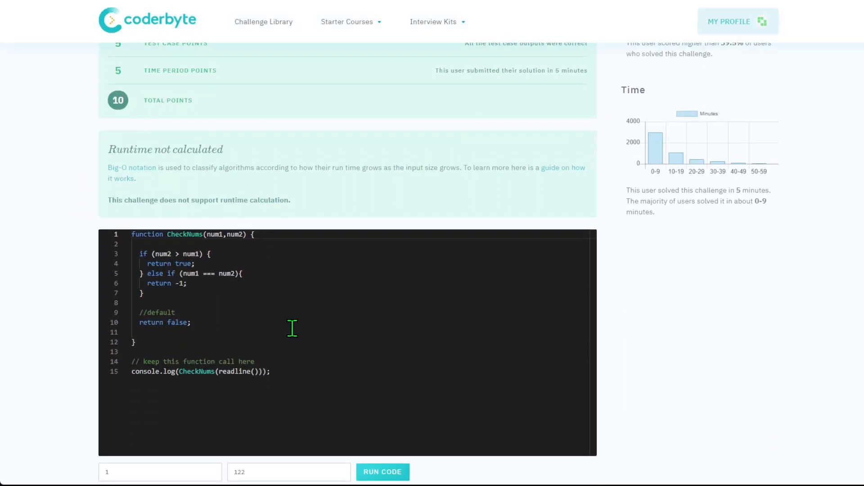